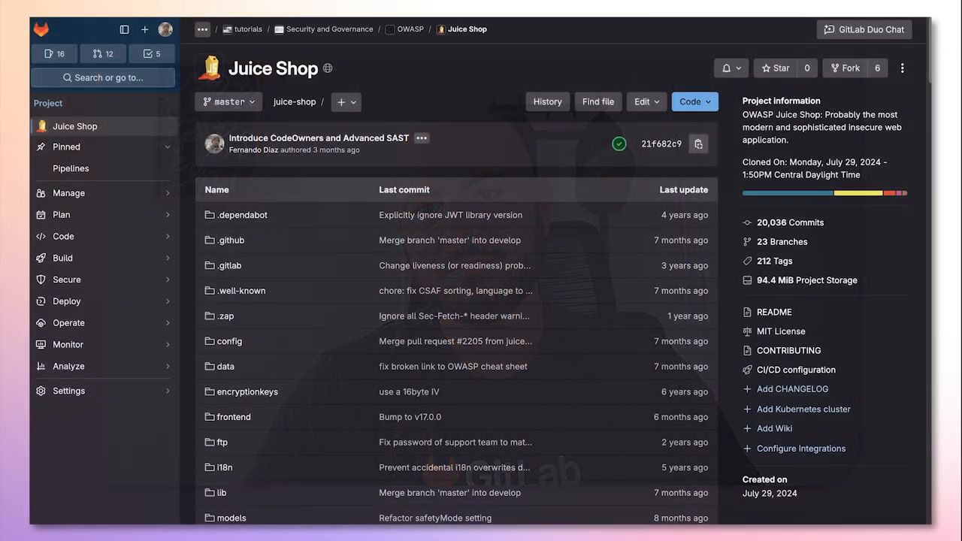
Open Secure > Vulnerability report for Juice Shop, showing 303 vulnerabilities, 63 critical.
click(66, 279)
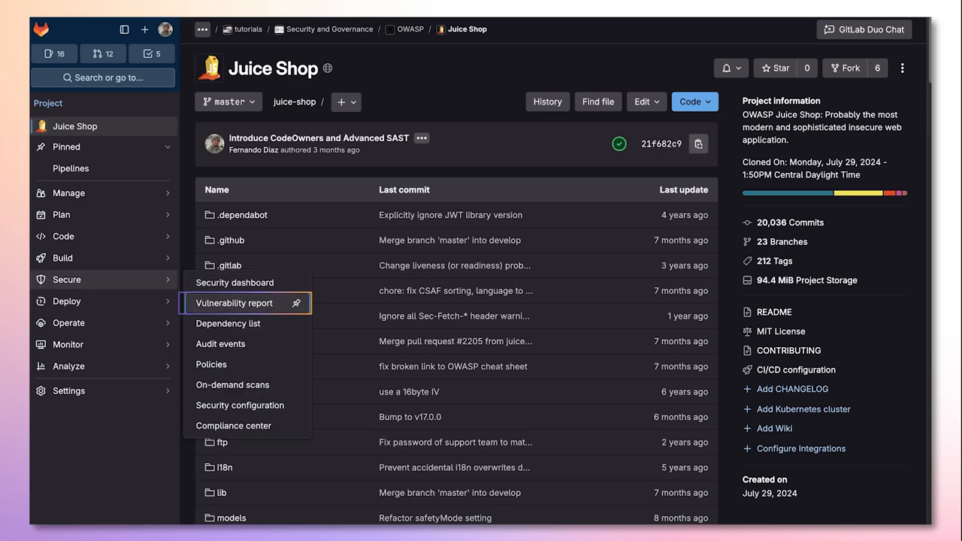
click(234, 303)
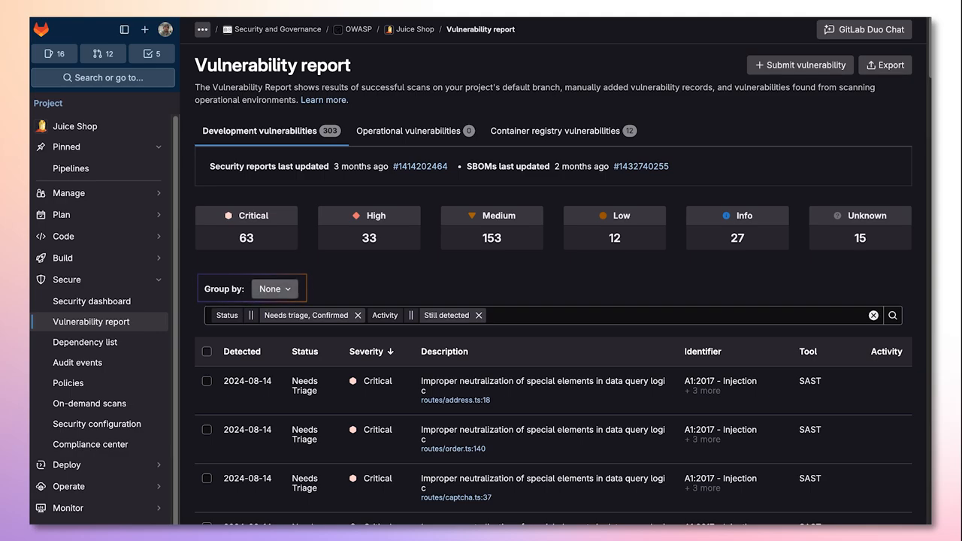
Group the report by status, select a vulnerability and comment 'in Production'.
click(274, 288)
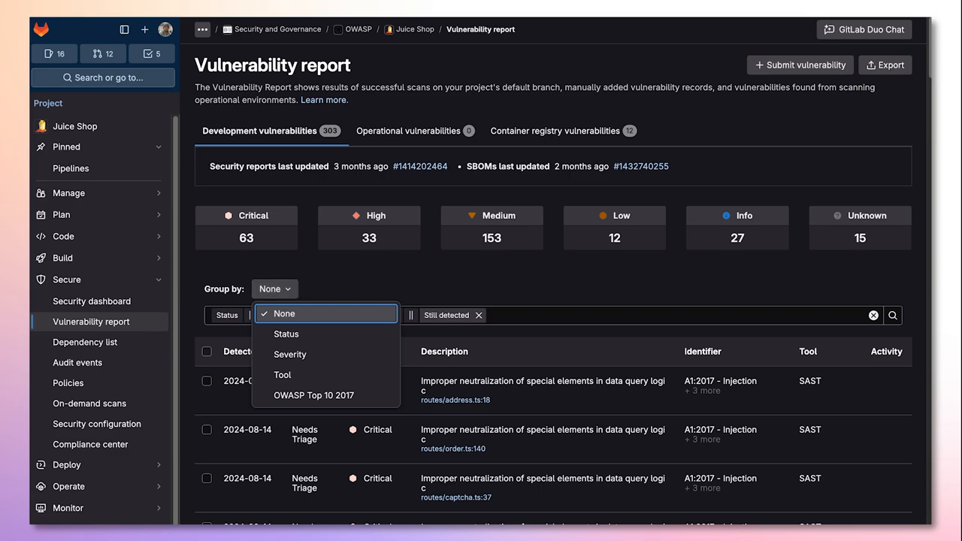
click(286, 333)
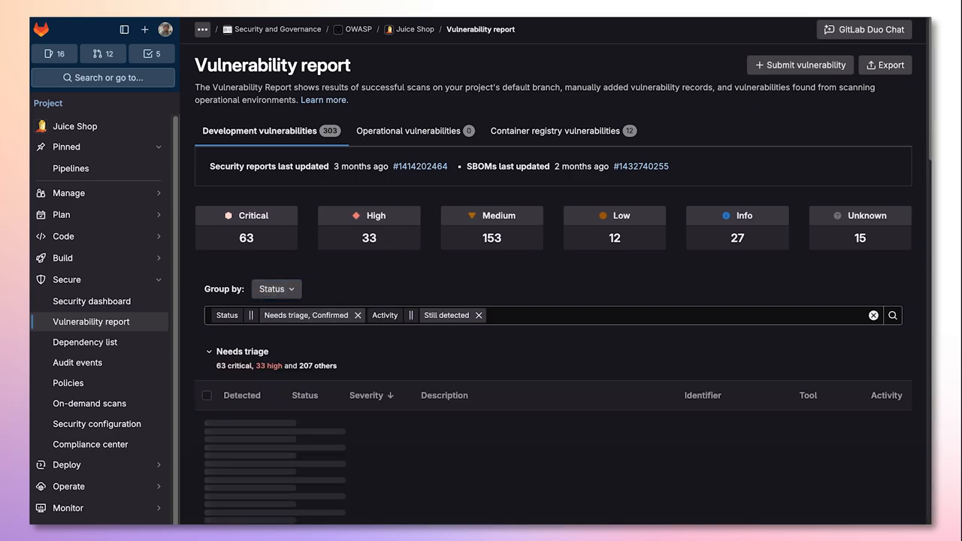
scroll(down, 3)
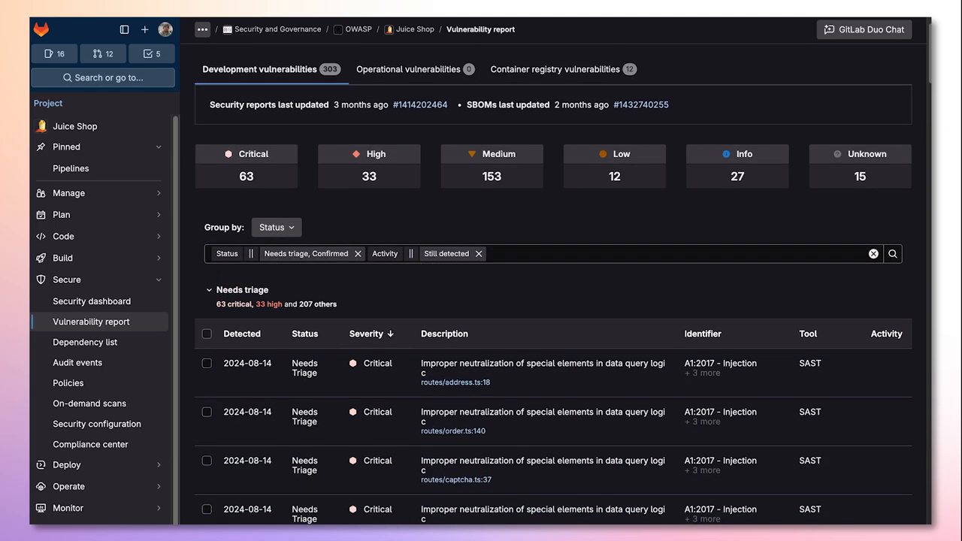
click(207, 363)
text(Found)
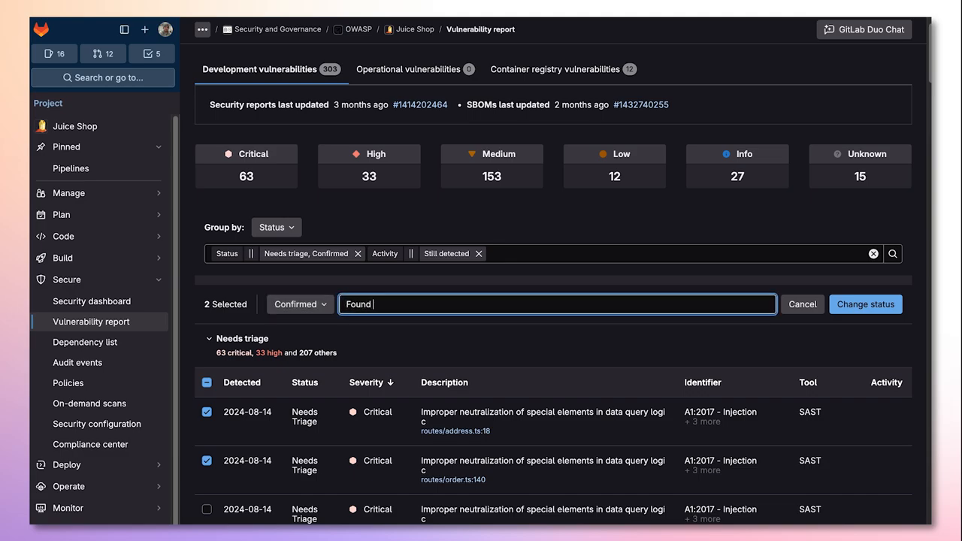
text(in Production)
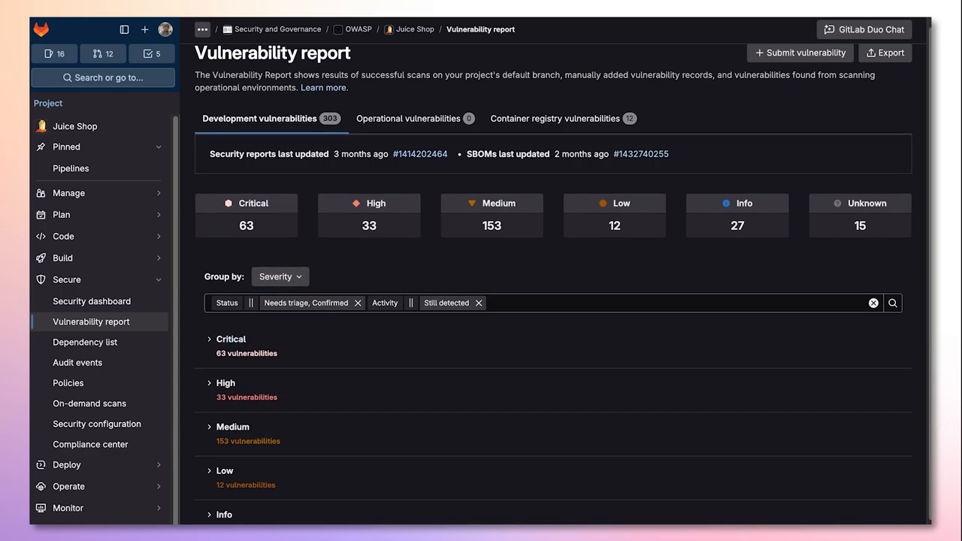
Expand the Critical group and regroup the report by scanning tool.
click(230, 339)
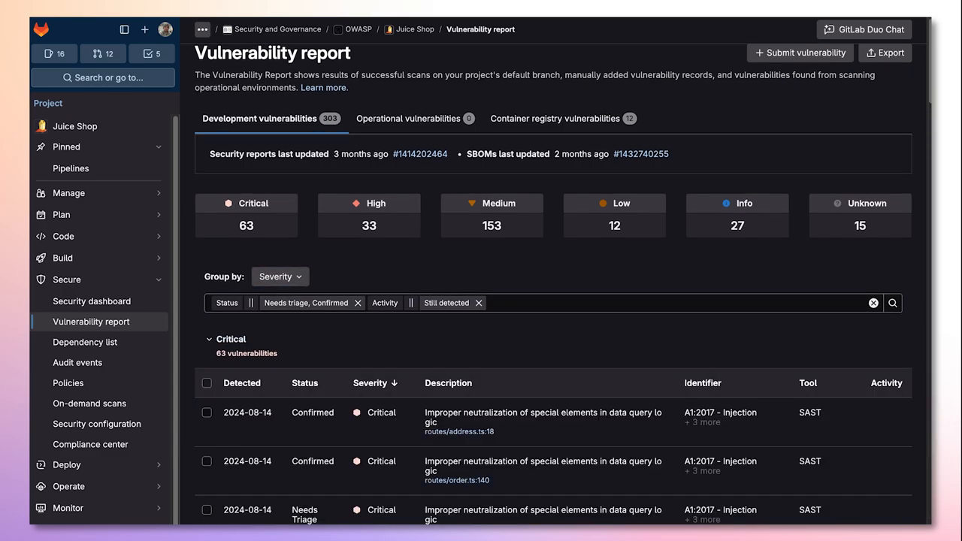
click(280, 182)
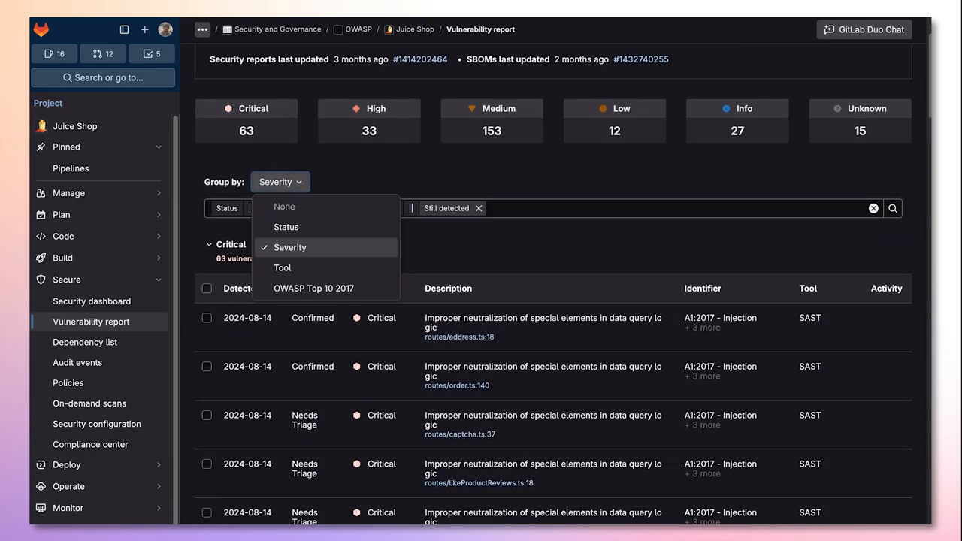
click(282, 267)
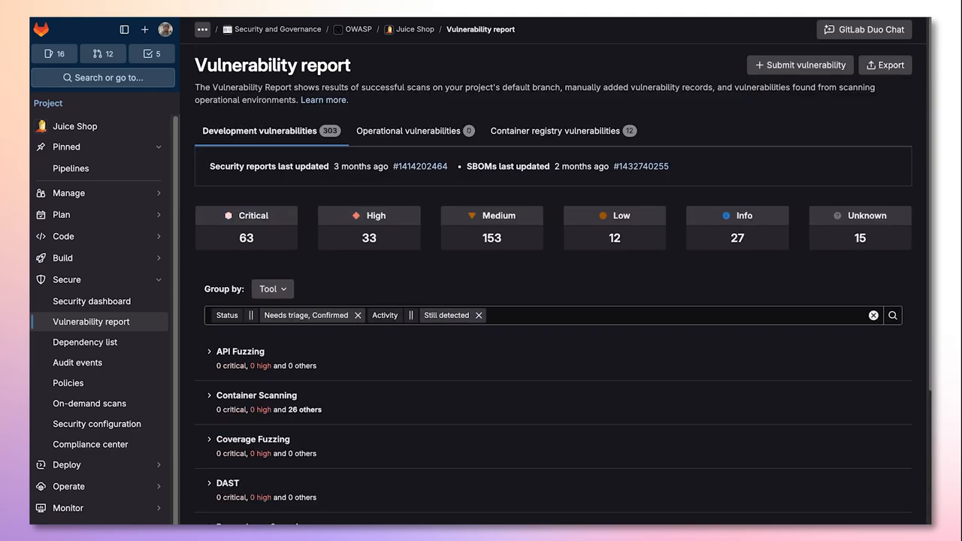
Group by OWASP Top 10 2017 and expand A1:2017 Injection (18 critical, 2 high).
click(272, 288)
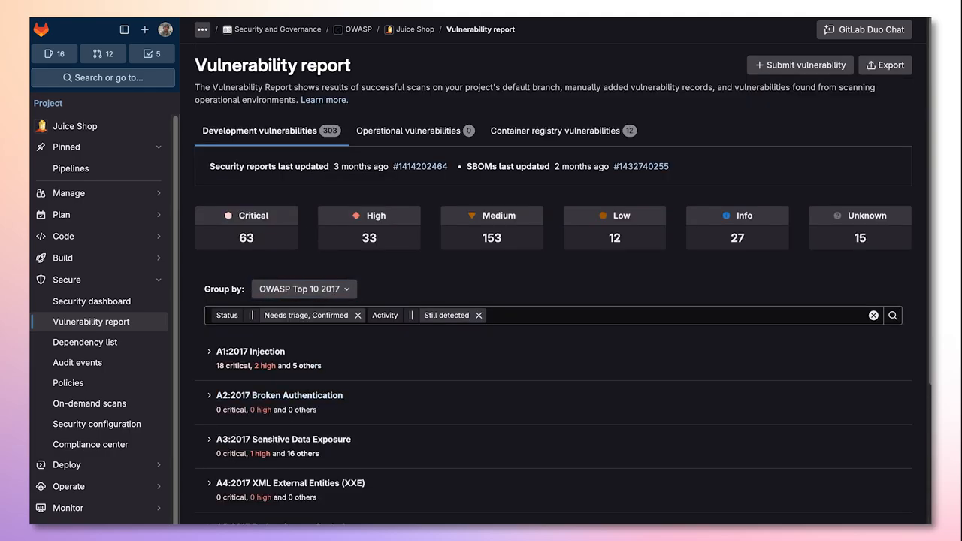
scroll(down, 3)
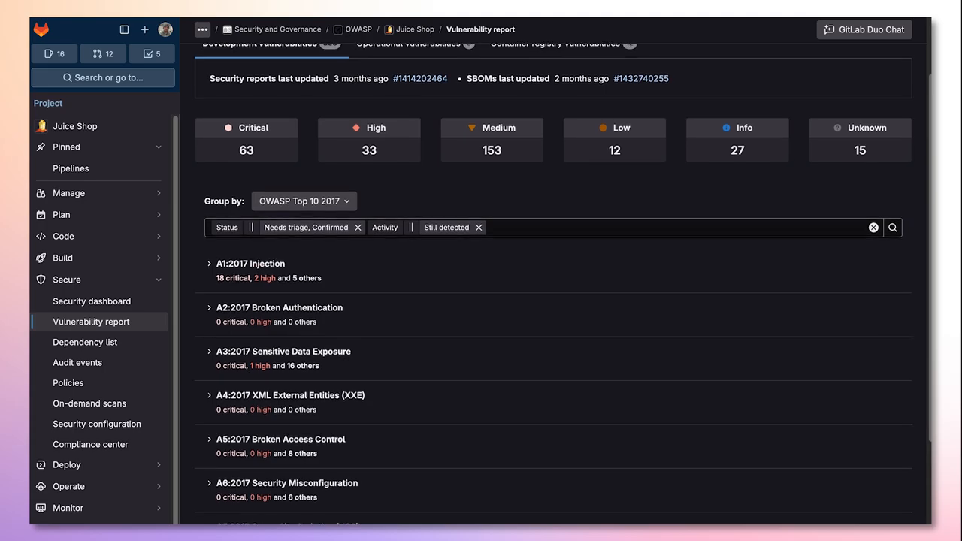
scroll(down, 3)
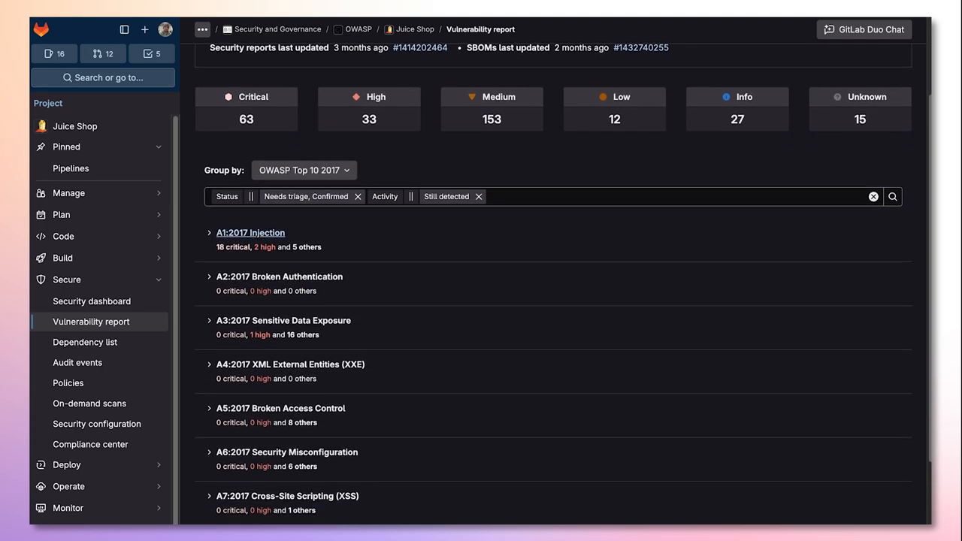
click(250, 232)
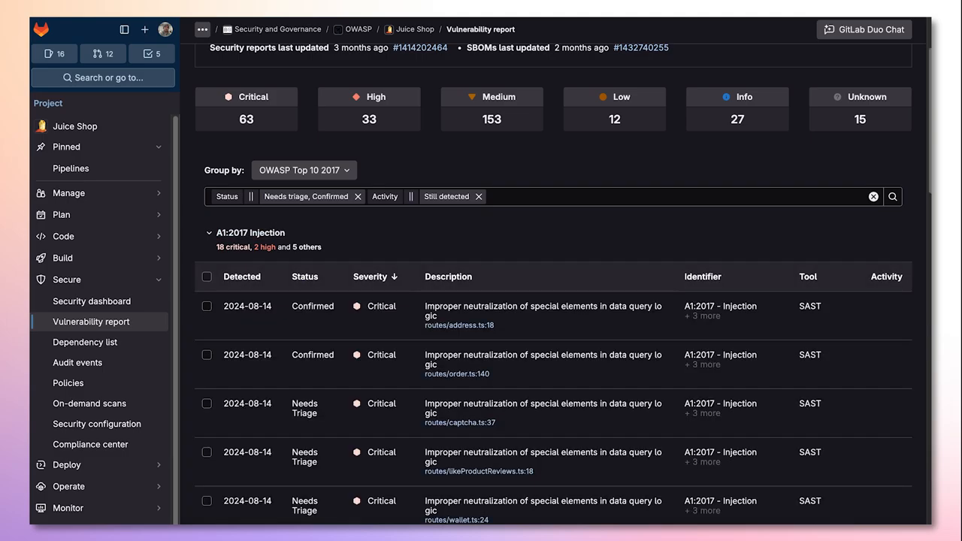
scroll(down, 3)
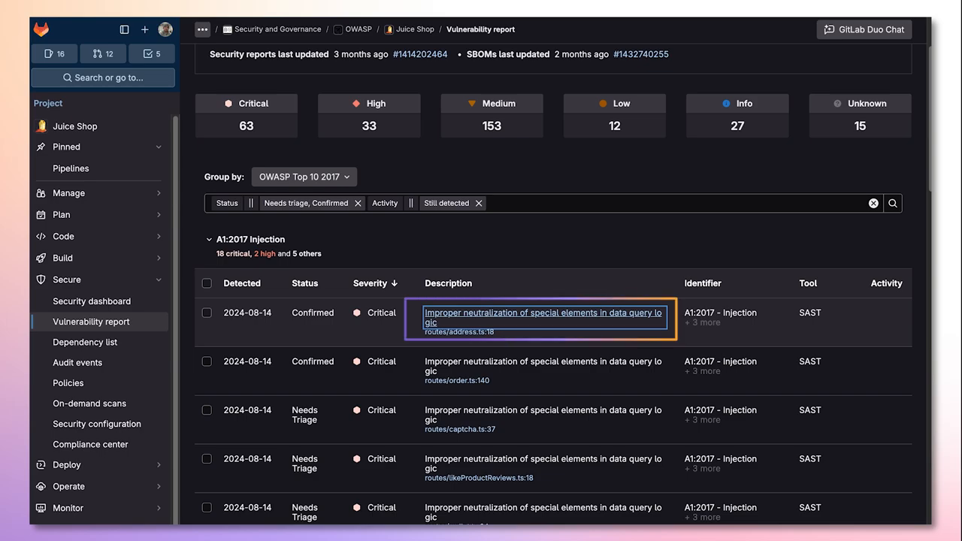
Review the critical NoSQL injection details for routes/address.ts:18: description, location, identifiers.
click(542, 313)
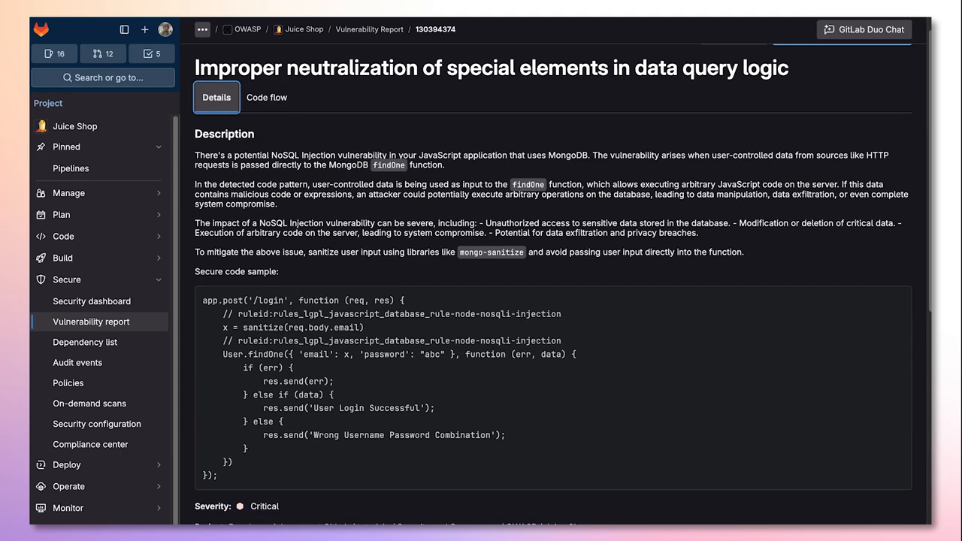
scroll(down, 3)
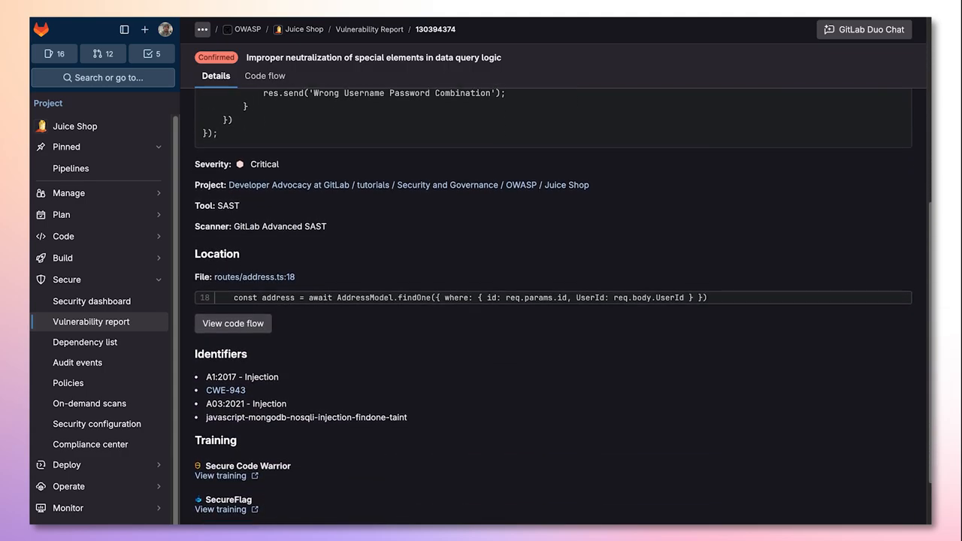
scroll(down, 3)
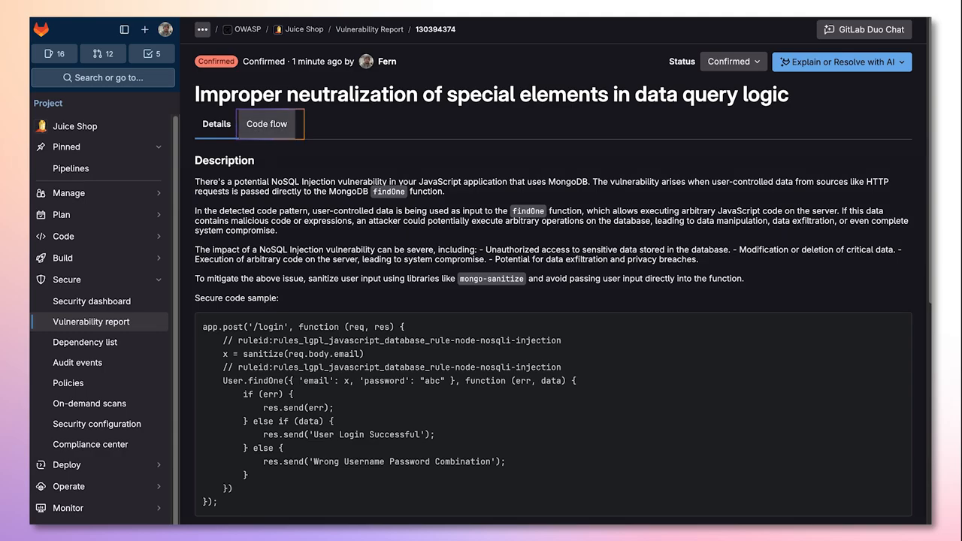
Inspect the two-step code flow's source at routes/address.ts line 18, then show the AI options.
click(266, 124)
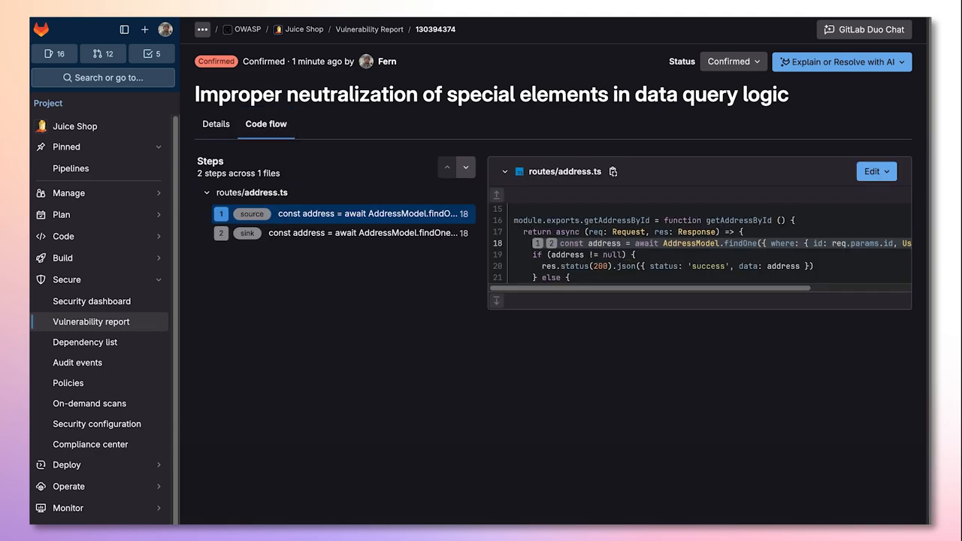
click(346, 213)
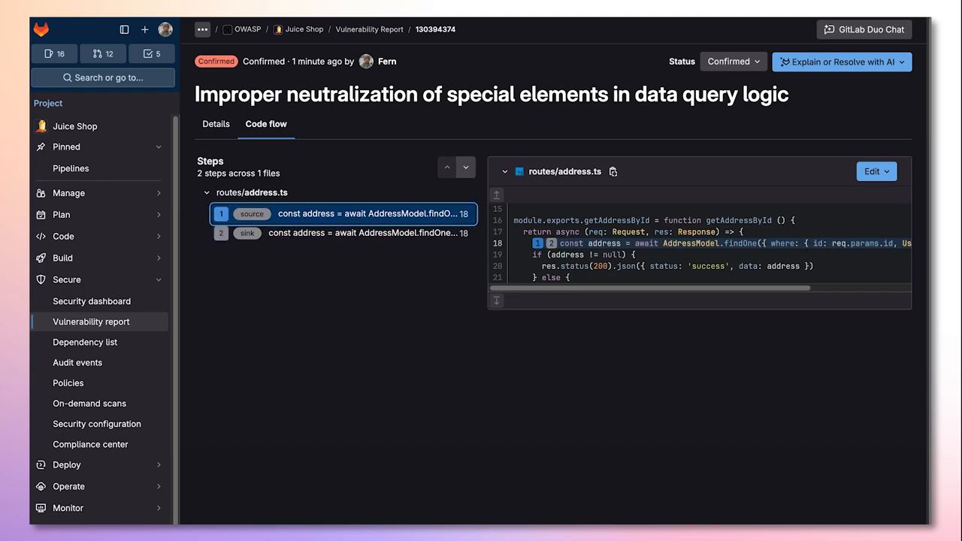
click(216, 124)
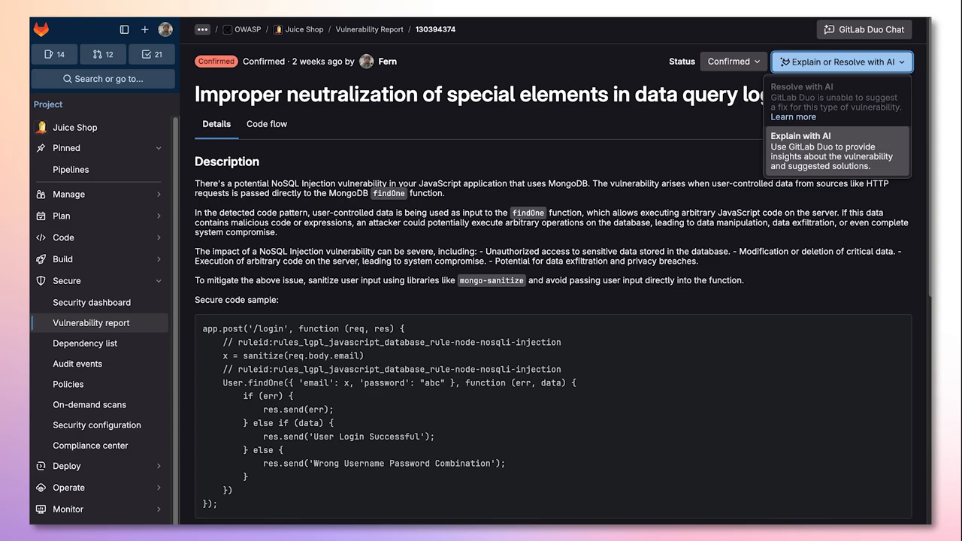
Read Duo Chat's explanation of the NoSQL injection, its exploitation and suggested fixes.
click(836, 150)
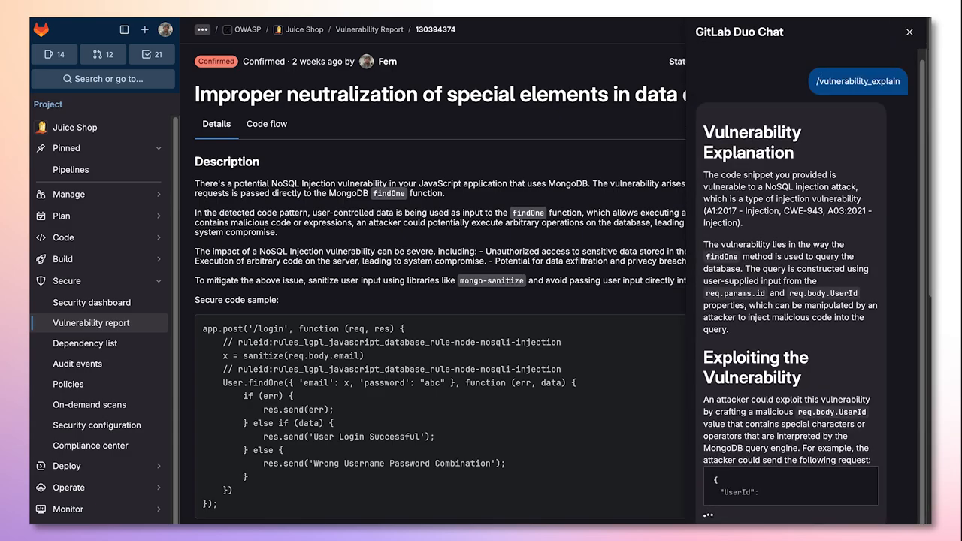
scroll(down, 3)
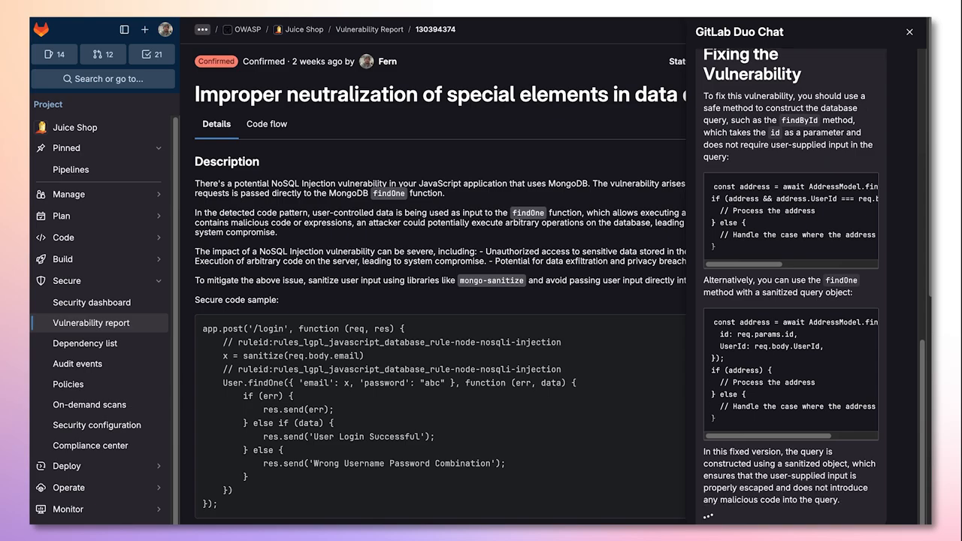
scroll(down, 3)
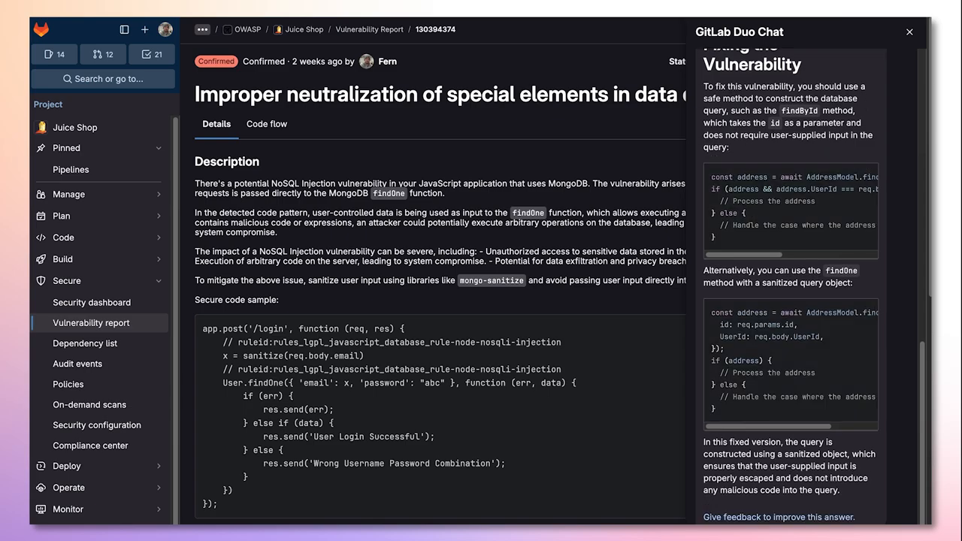